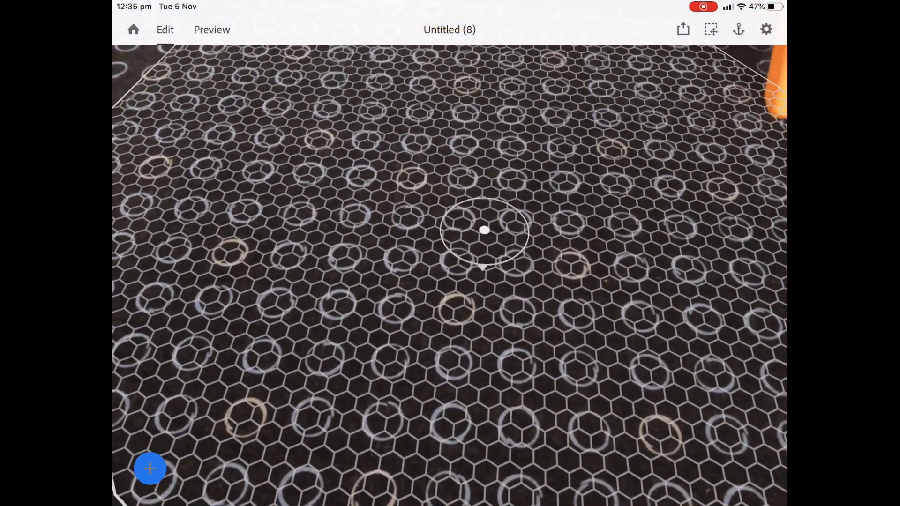
# - Place the Owl flying starter asset standing on the detected surface
pyautogui.click(150, 468)
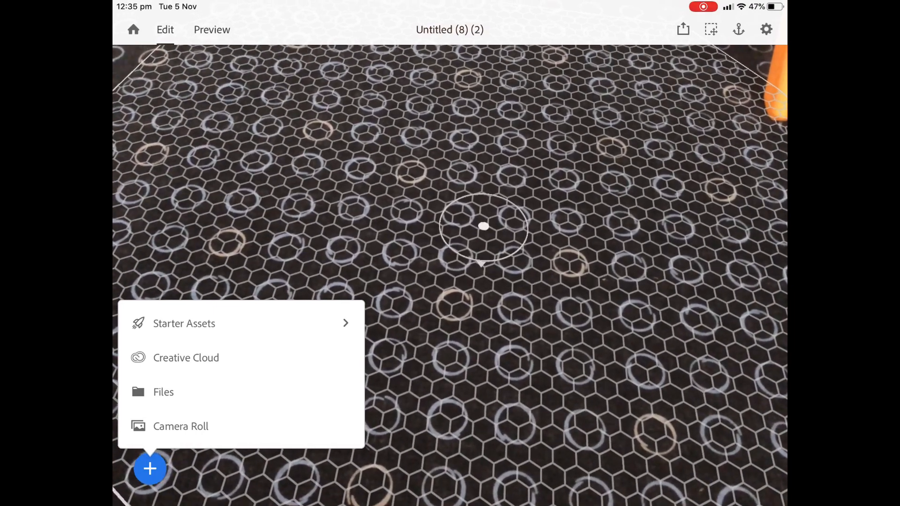
pyautogui.click(184, 322)
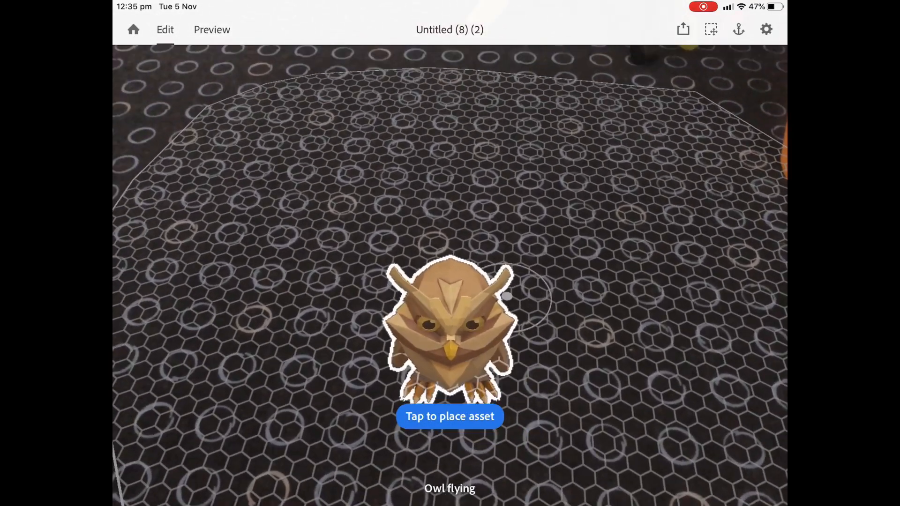
pyautogui.click(449, 416)
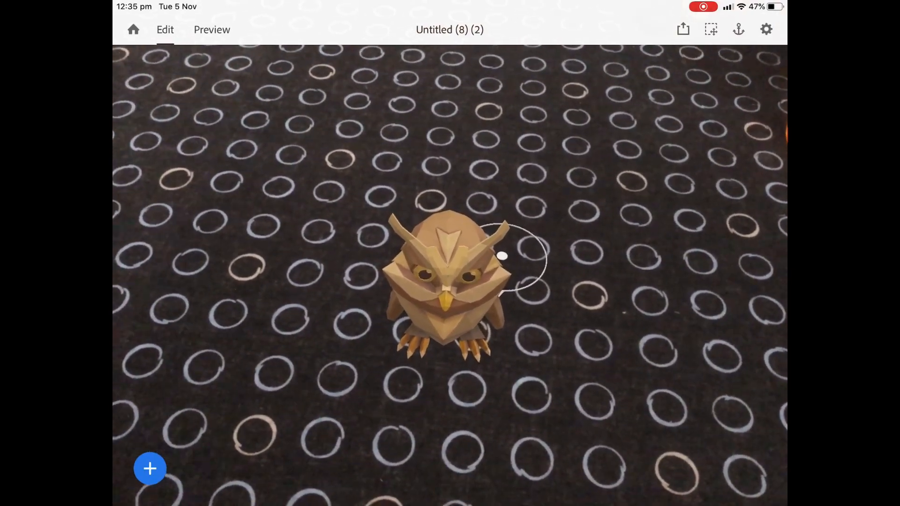
# - Give the owl a Touch trigger behavior that plays an Animate action
pyautogui.click(449, 275)
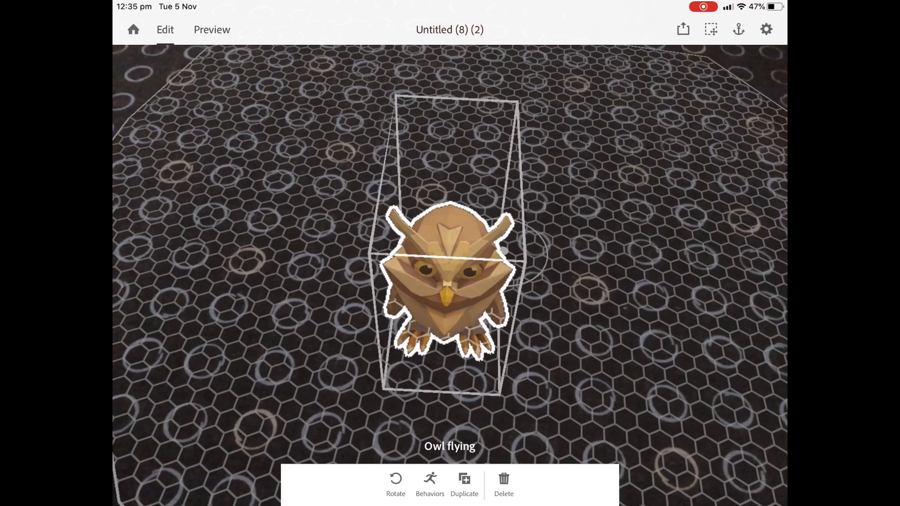
pyautogui.click(429, 484)
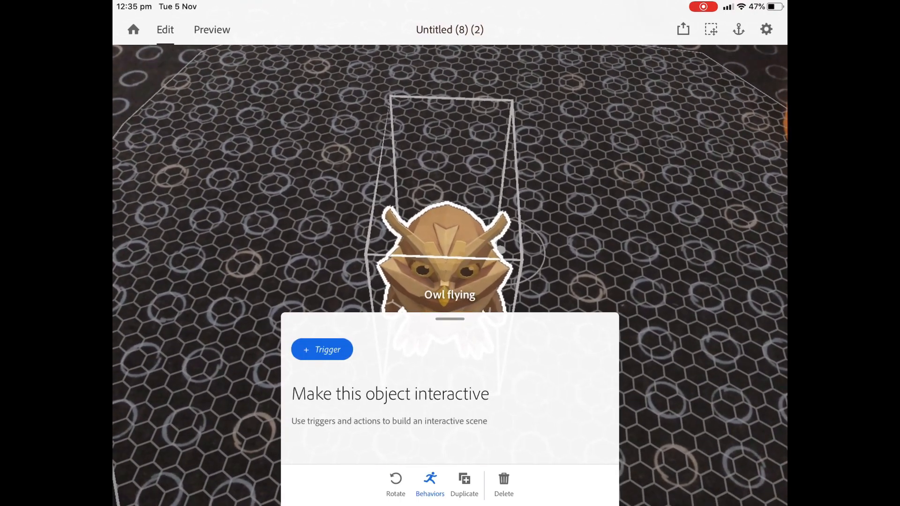
pyautogui.click(322, 349)
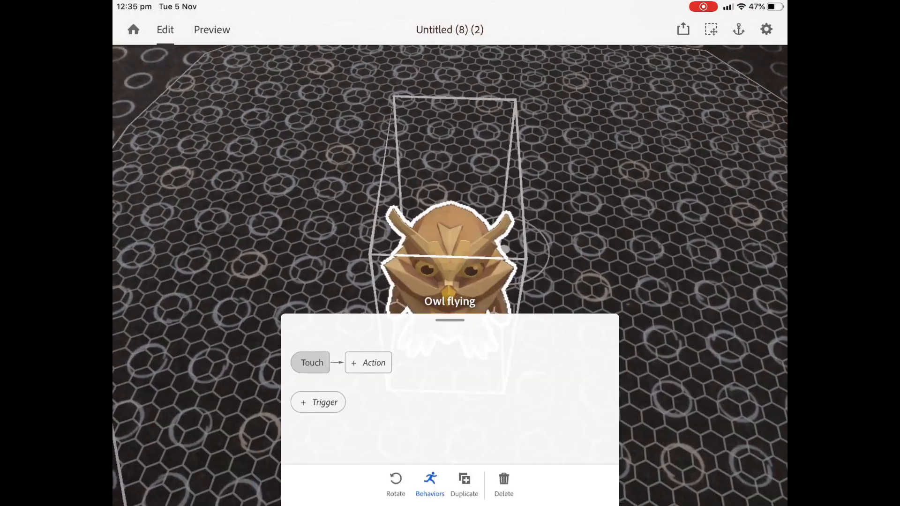
pyautogui.click(367, 362)
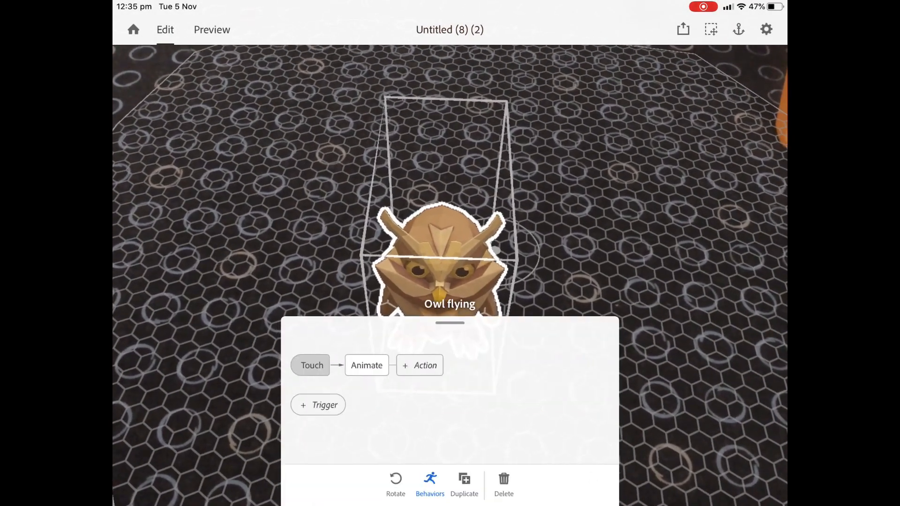
# - Test the owl's touch animation in Preview, then return to Edit mode
pyautogui.click(429, 483)
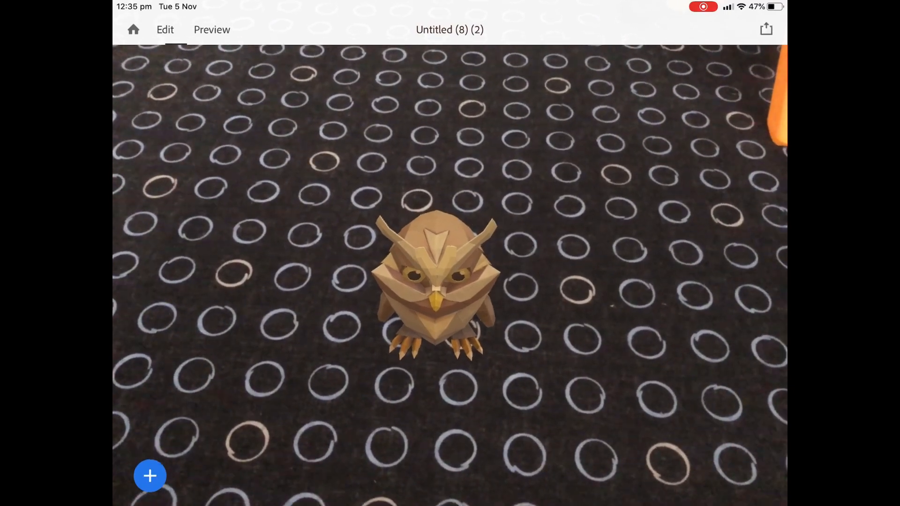
pyautogui.click(211, 30)
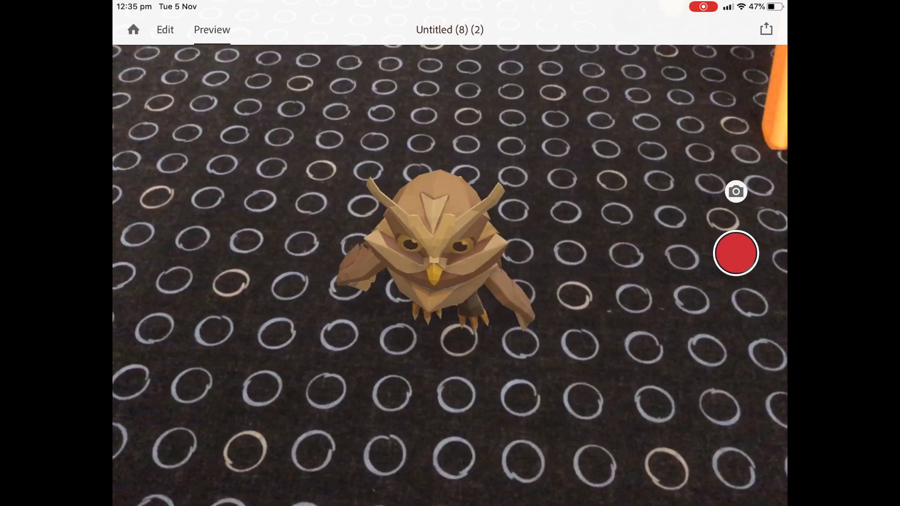
pyautogui.click(165, 29)
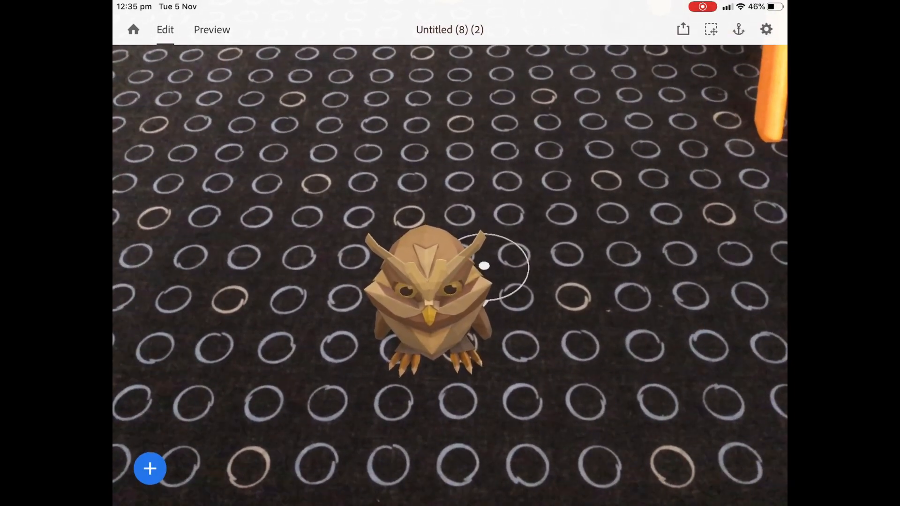
# - Anchor the scene to the 'If I Were A Wizard' cover image at 0.58 m width
pyautogui.click(739, 29)
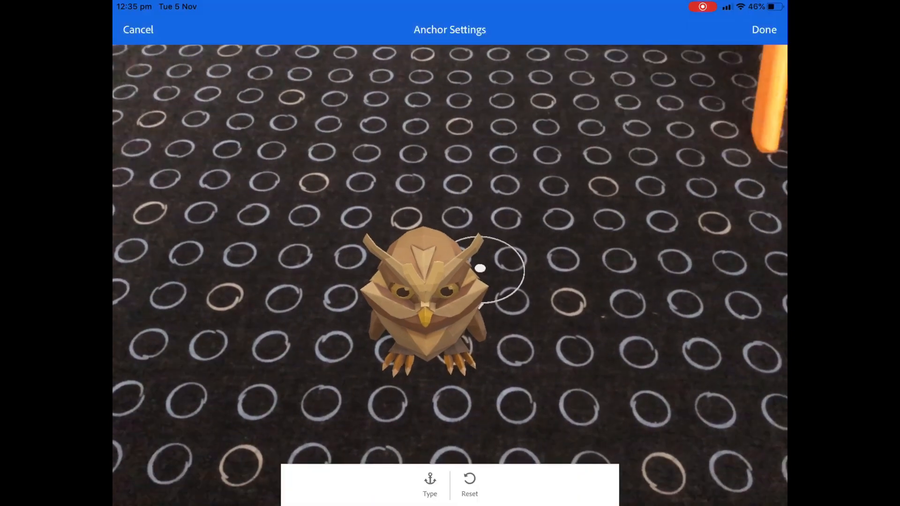
pyautogui.click(429, 485)
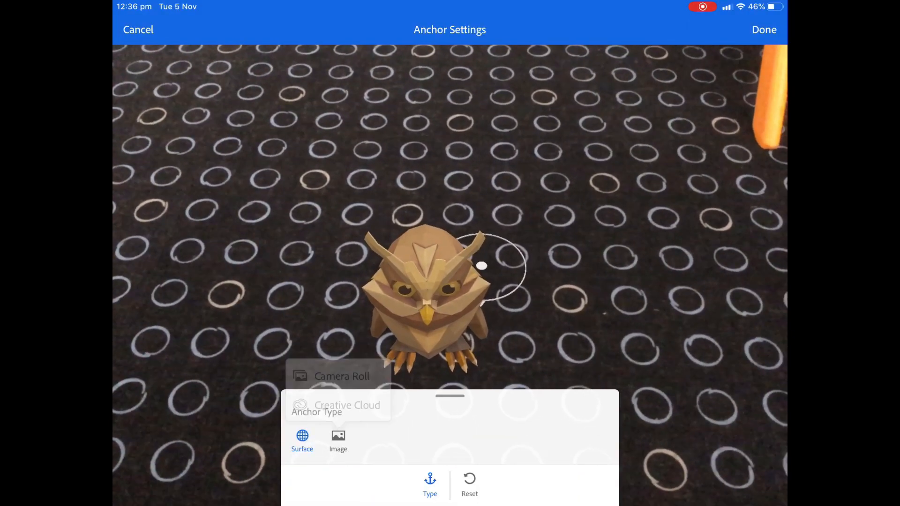
pyautogui.click(341, 376)
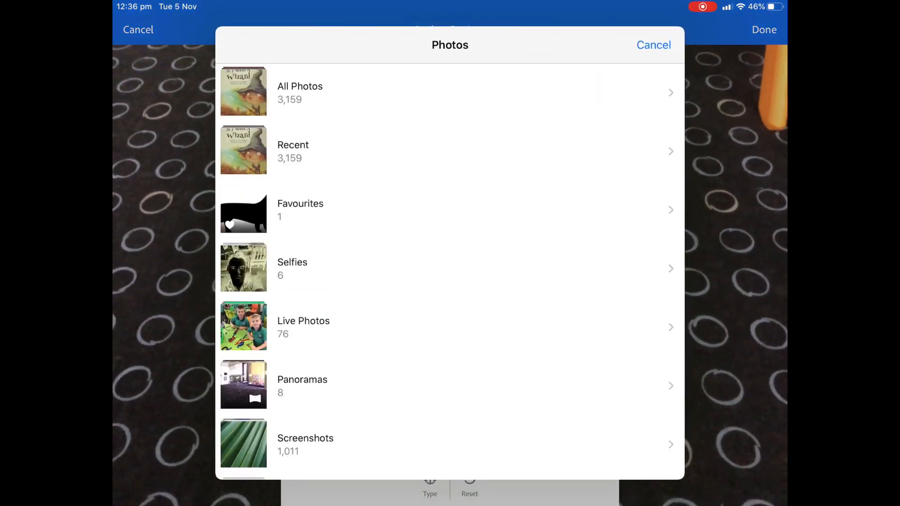
pyautogui.click(299, 92)
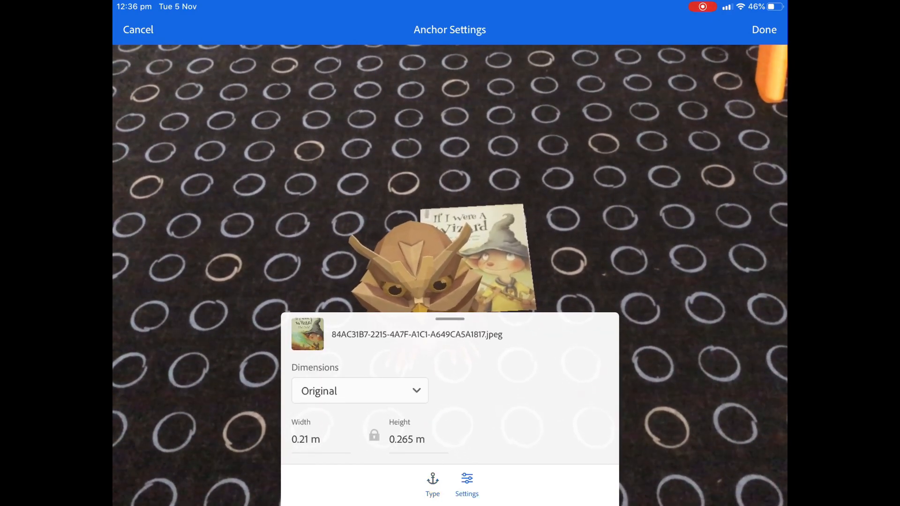
pyautogui.click(320, 439)
pyautogui.write('0')
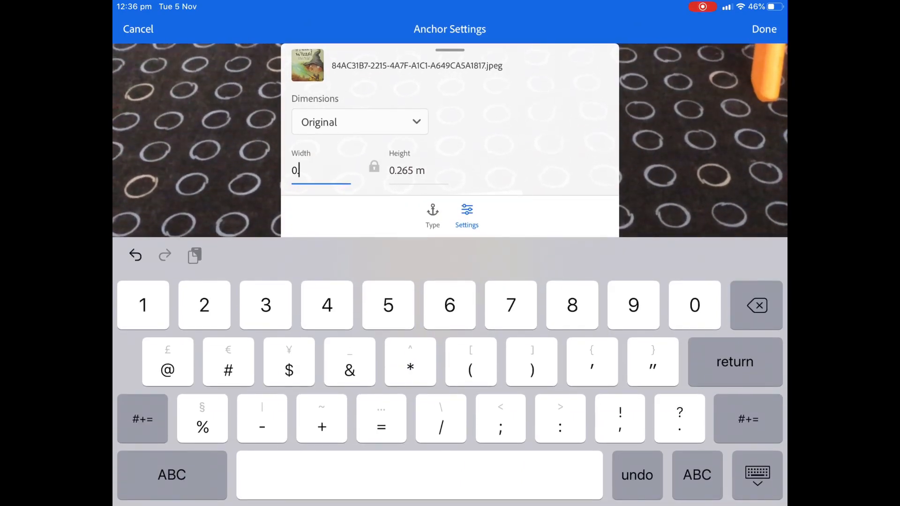
pyautogui.write('.58')
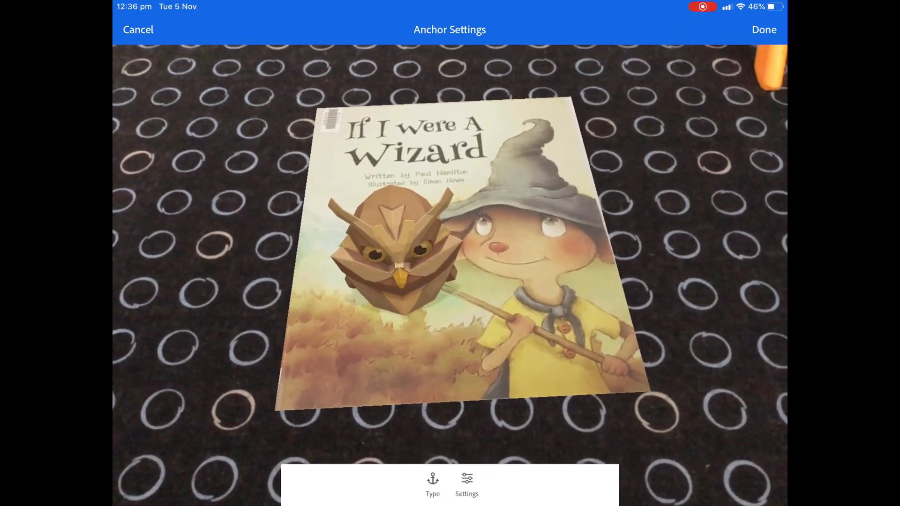
pyautogui.click(764, 29)
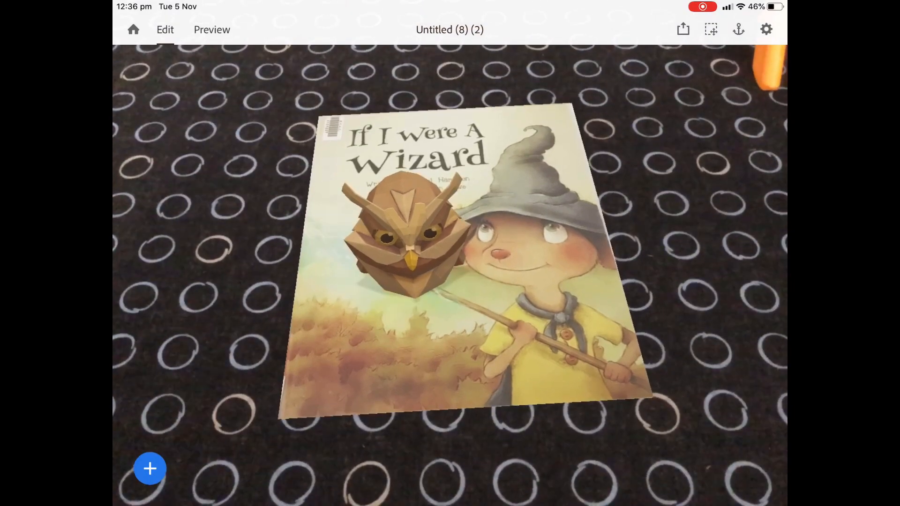
# - View the owl on the real book cover and list the Starter Assets categories
pyautogui.click(212, 29)
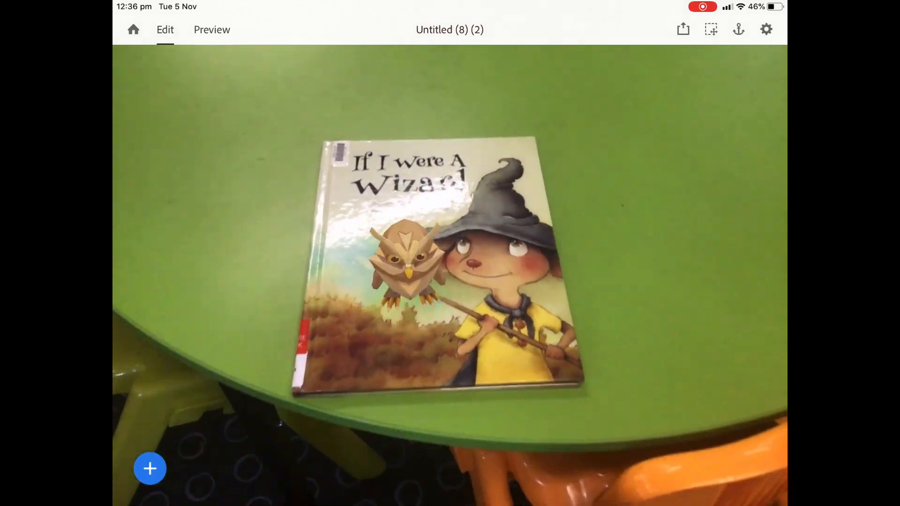
pyautogui.click(149, 468)
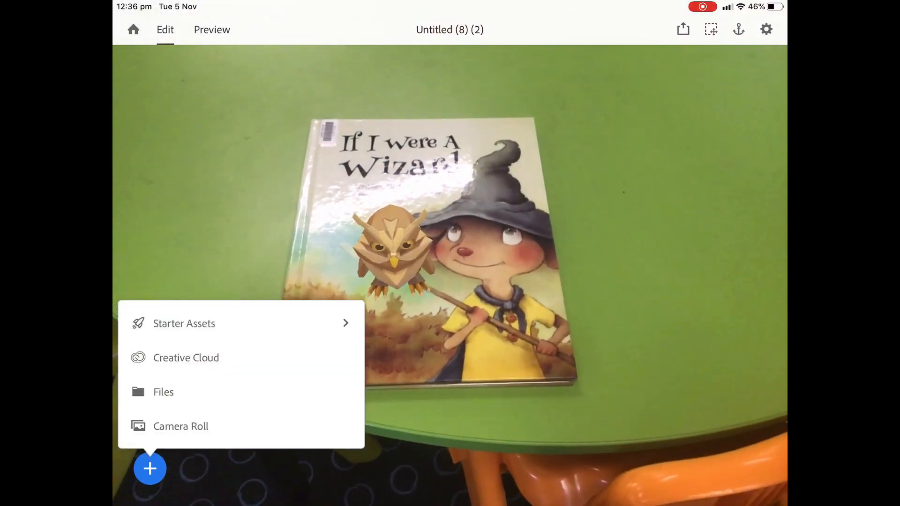
pyautogui.click(184, 323)
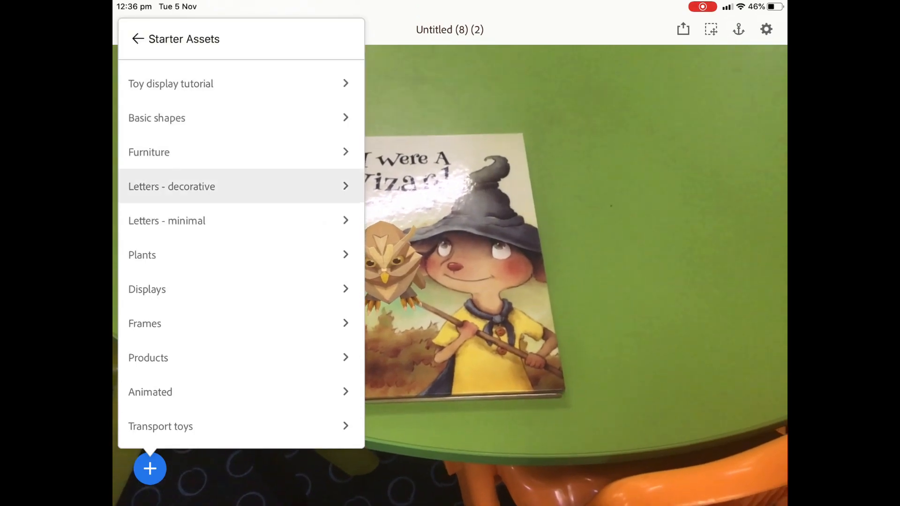
# - Place a decorative Ornate M above the book title and show the sharing options
pyautogui.click(171, 186)
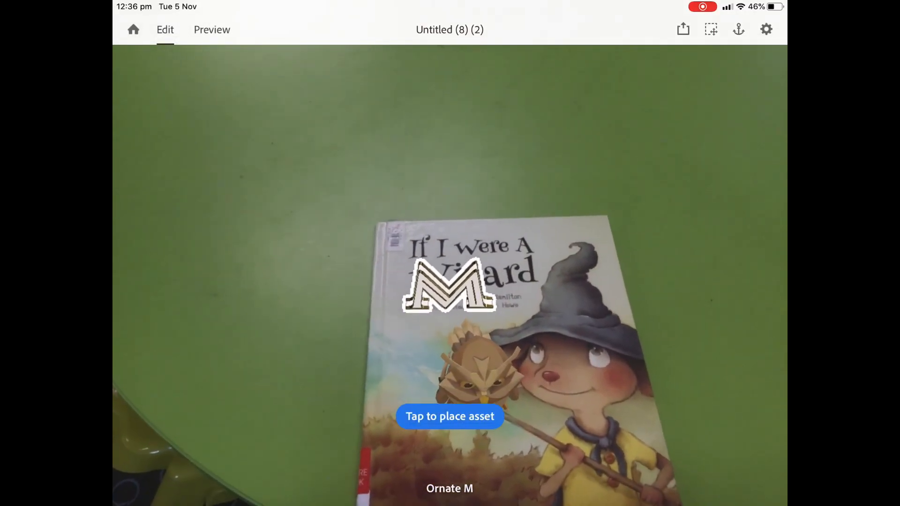
pyautogui.click(450, 417)
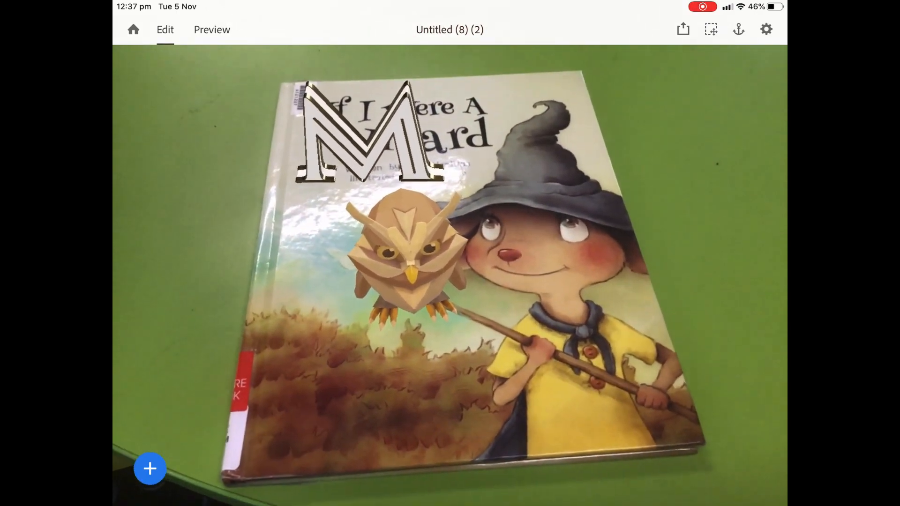
pyautogui.click(683, 29)
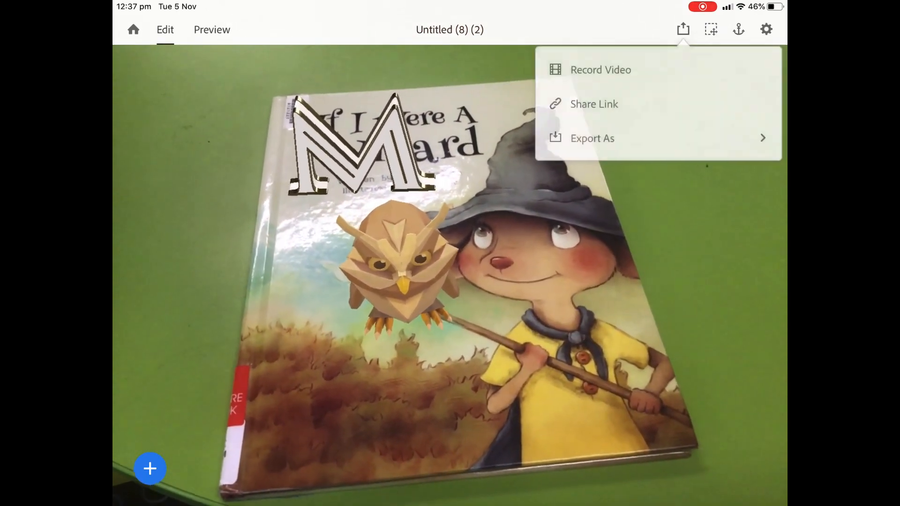
# - Review the .real, .reality and .usdz export formats, then preview the animated scene
pyautogui.click(592, 138)
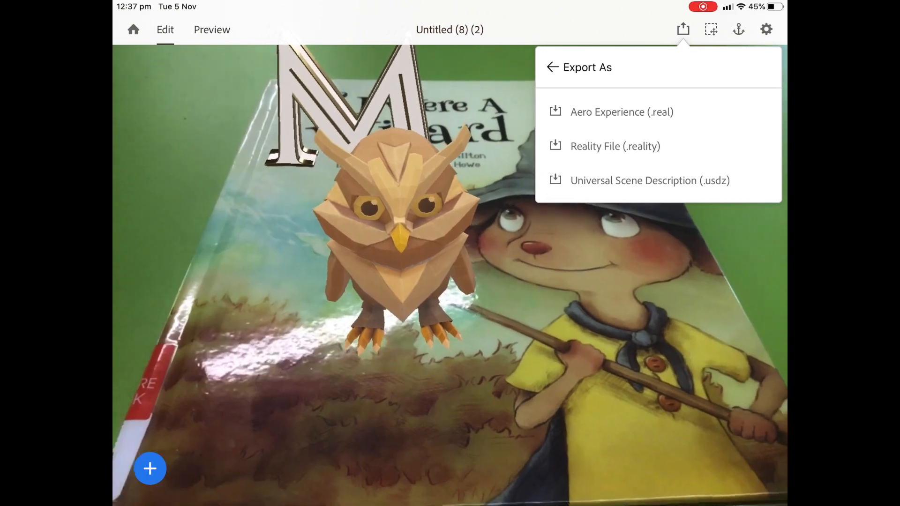
pyautogui.click(211, 29)
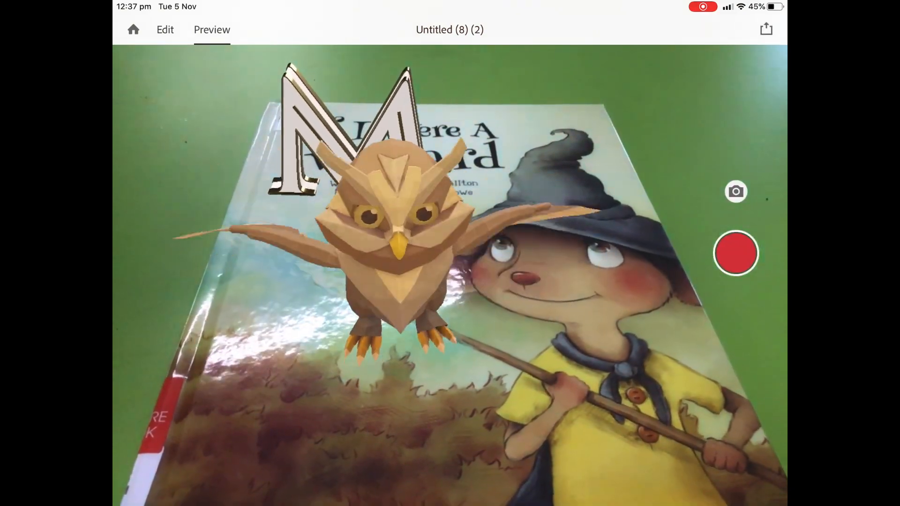